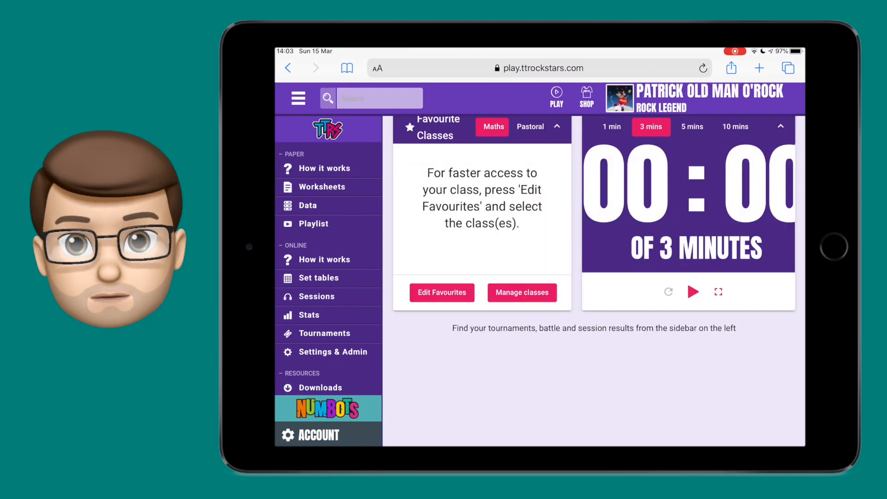
# Go to Sessions and select Class 10 to see its (empty) session list
pyautogui.click(316, 296)
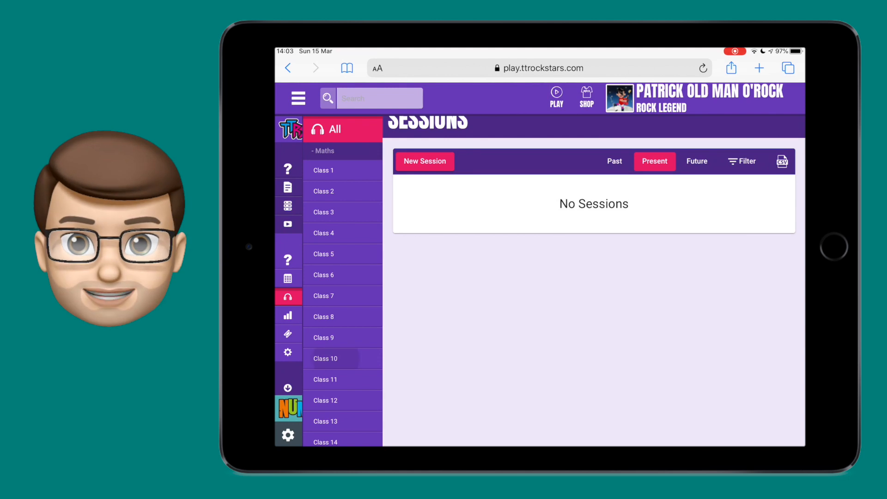
pyautogui.click(343, 358)
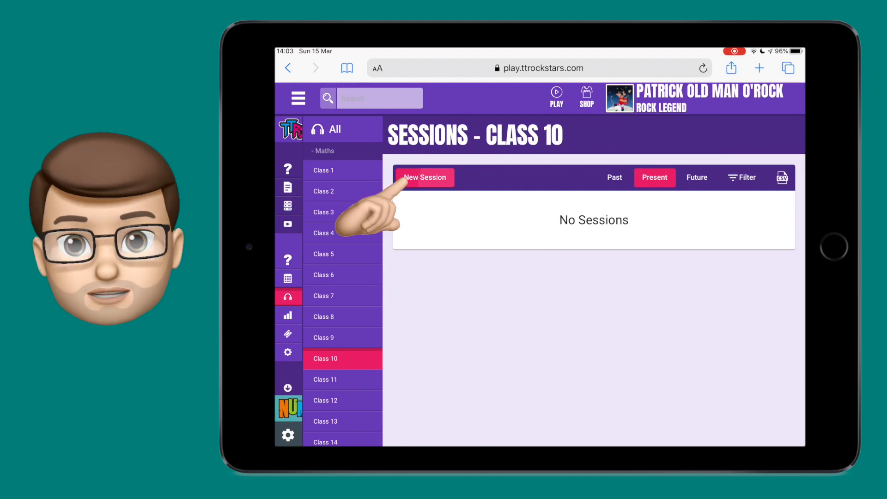
# Create a new session from 20 March 2020 09:00 to 20 March 15:00
pyautogui.click(424, 177)
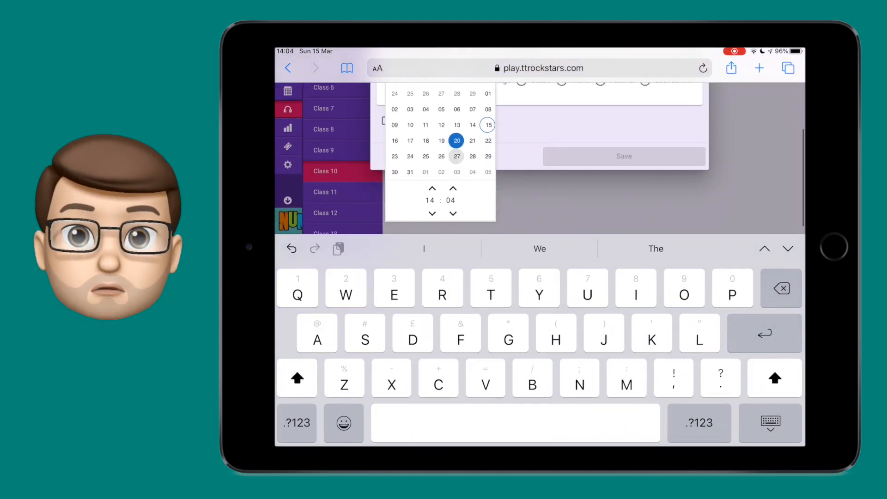
pyautogui.click(433, 214)
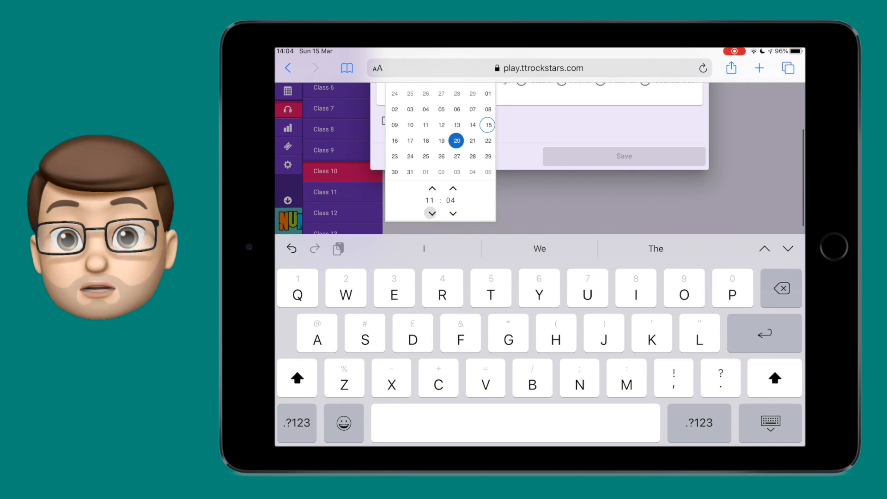
pyautogui.click(453, 212)
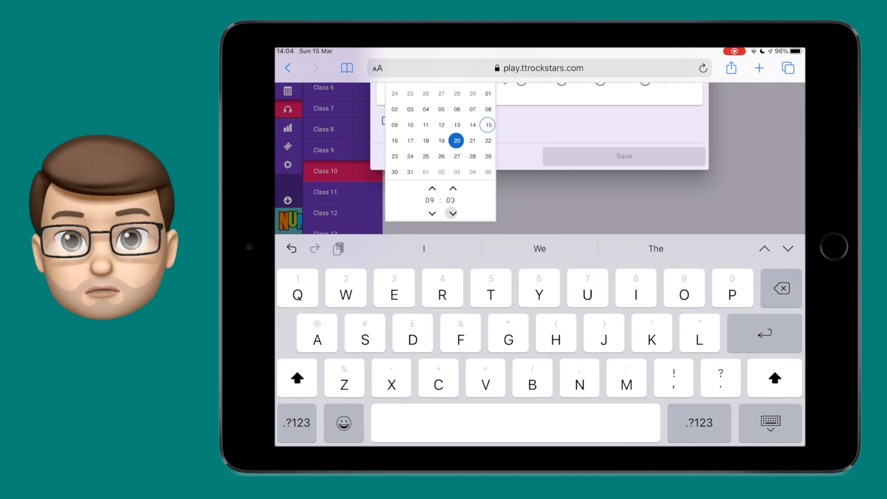
pyautogui.click(452, 212)
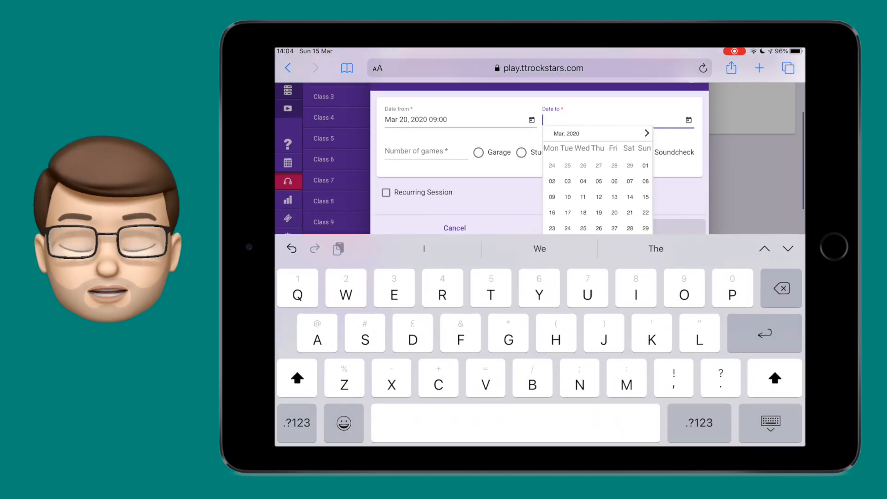
pyautogui.click(614, 212)
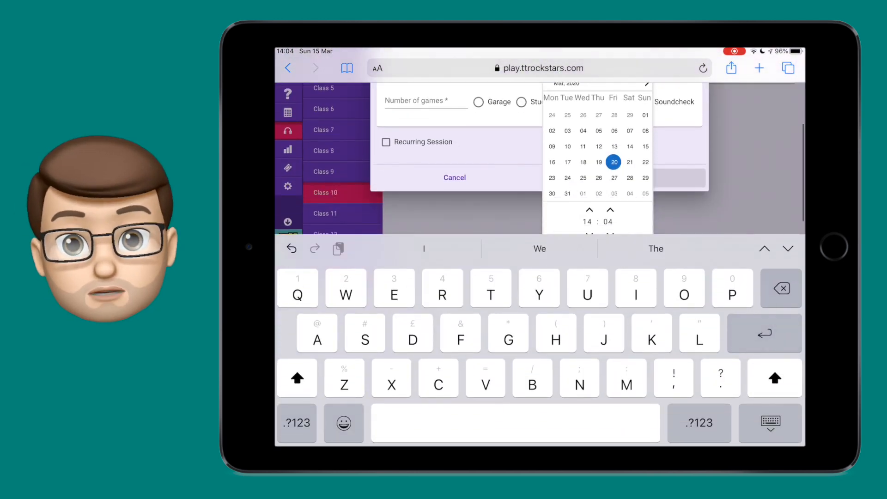
pyautogui.click(588, 210)
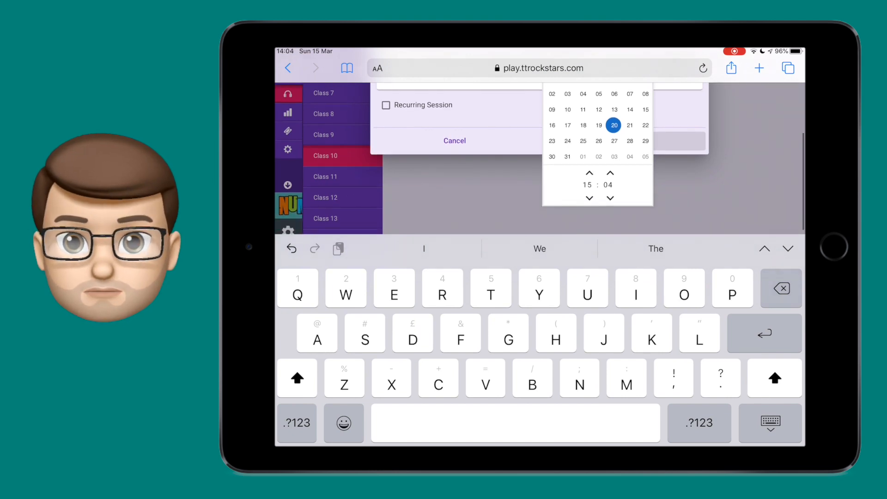
pyautogui.click(610, 198)
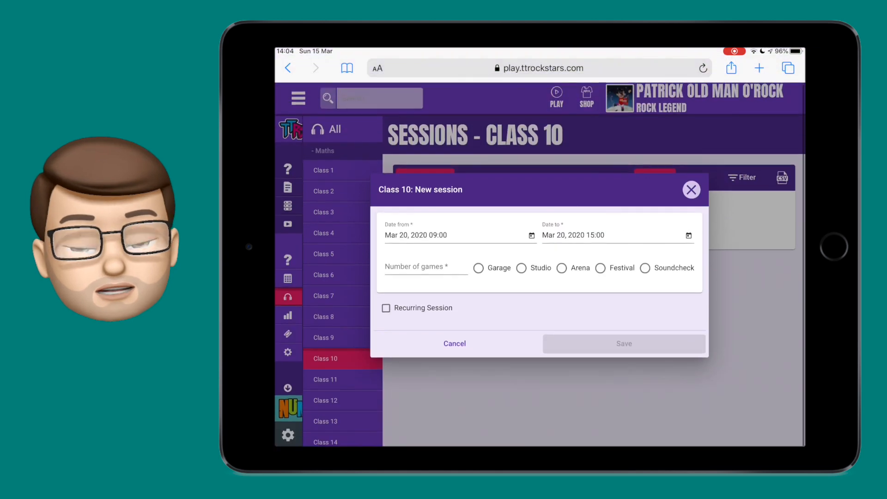
# Set Soundcheck mode with 3 games, recurring weekly until a chosen date
pyautogui.click(644, 268)
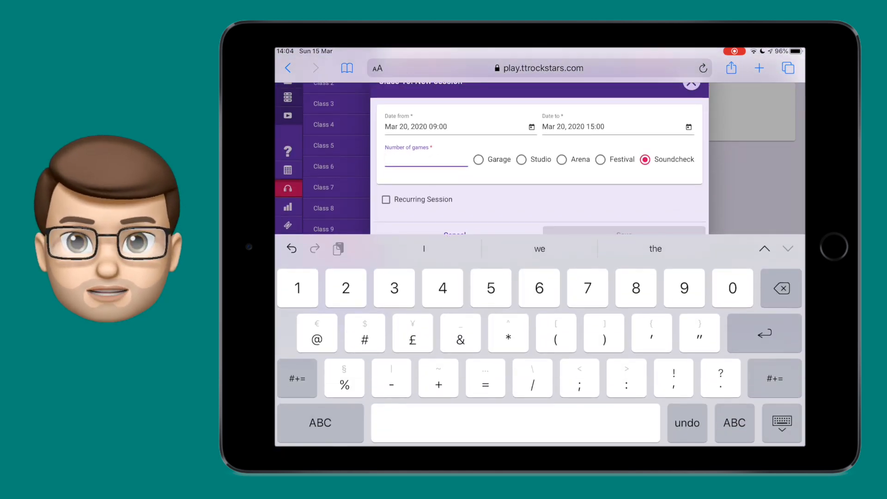
pyautogui.write('3')
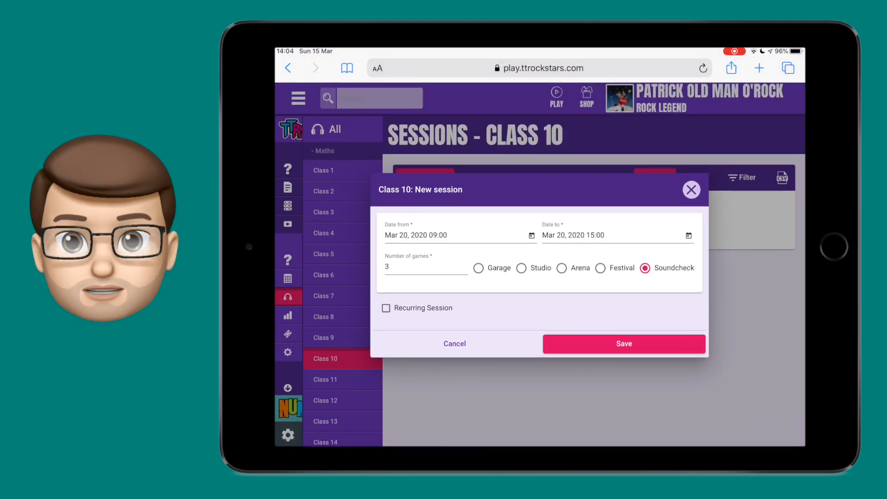
pyautogui.click(386, 308)
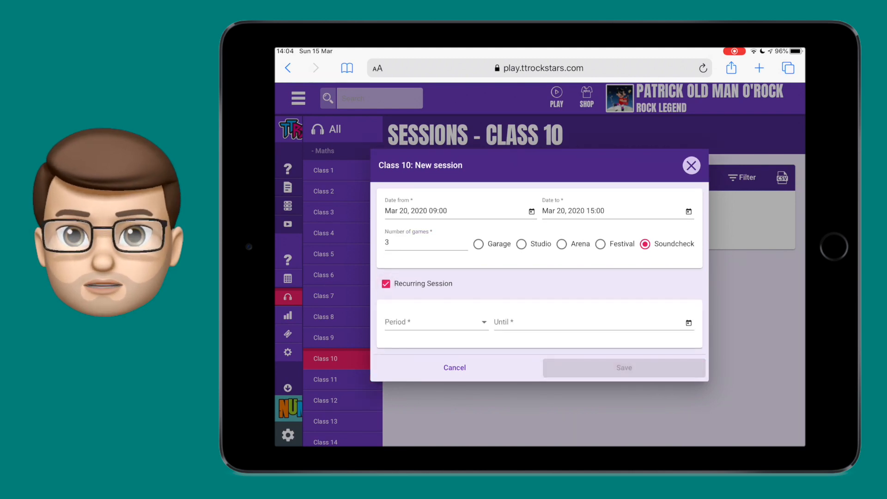
pyautogui.click(435, 321)
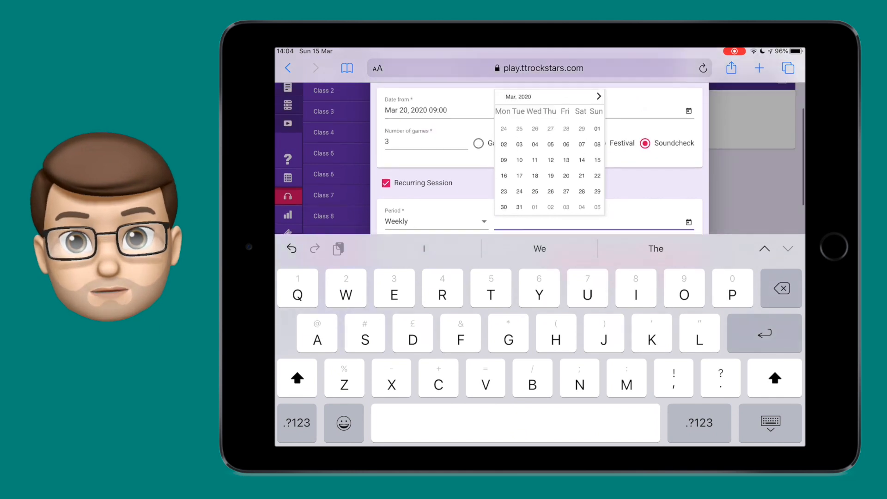
pyautogui.click(598, 96)
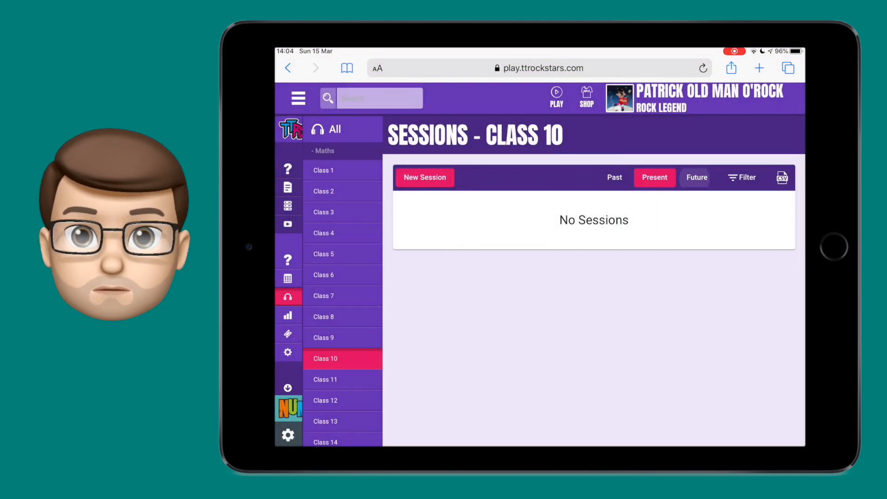
# Browse the five future Soundcheck sessions, then view and close the Studio session results
pyautogui.click(696, 177)
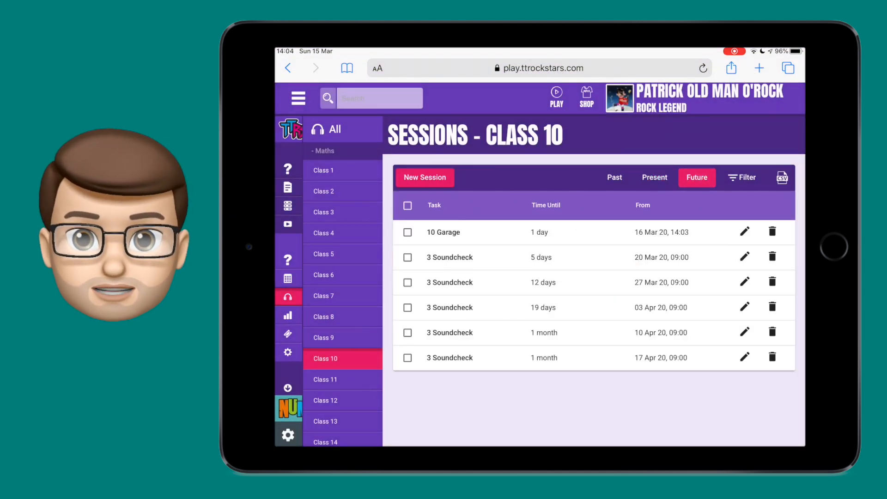
pyautogui.click(654, 177)
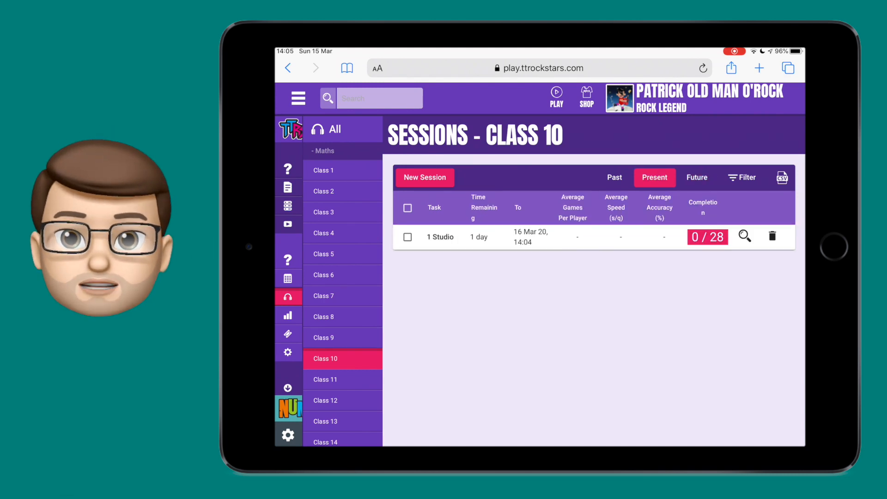
pyautogui.click(744, 237)
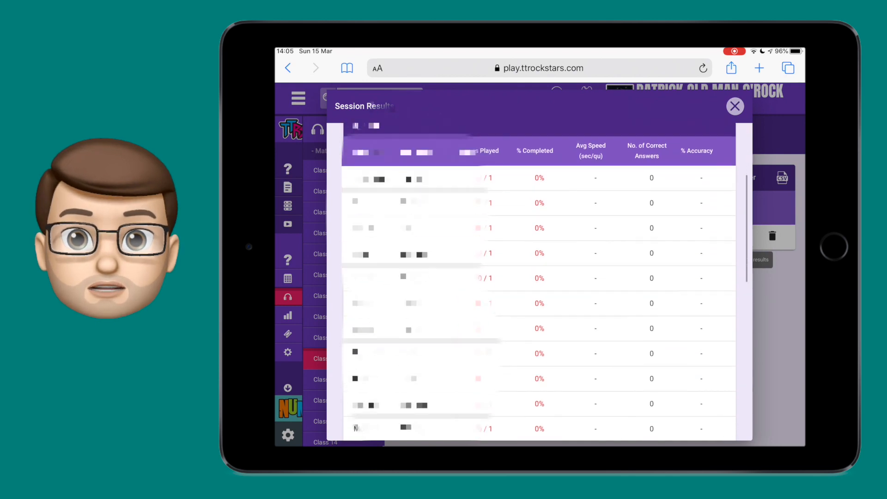
pyautogui.scroll(-3)
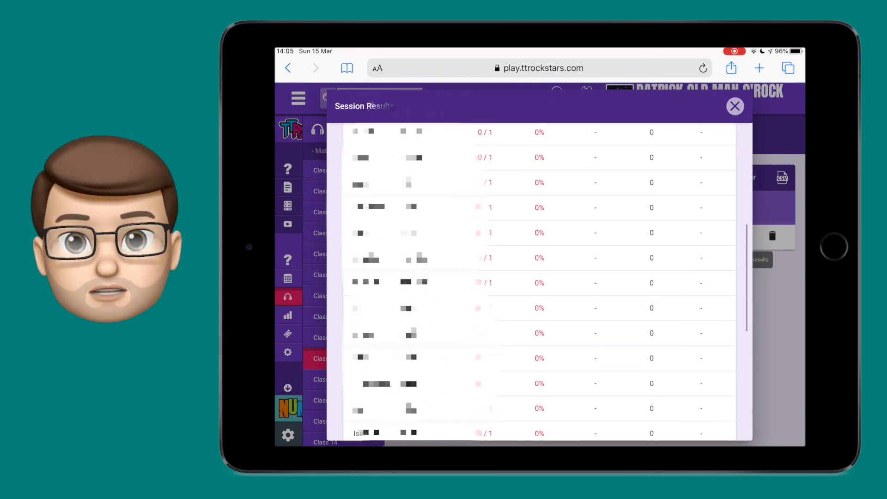
pyautogui.click(736, 106)
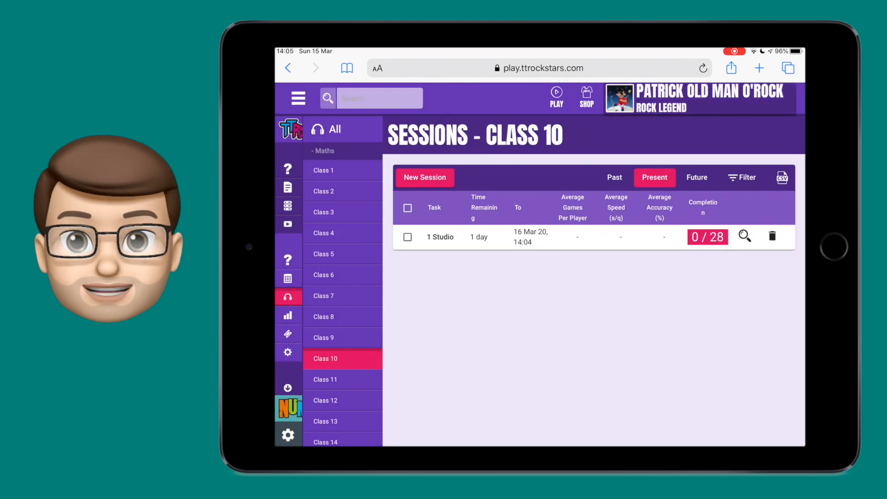
# Delete the current Studio session and show the Future sessions list
pyautogui.click(771, 237)
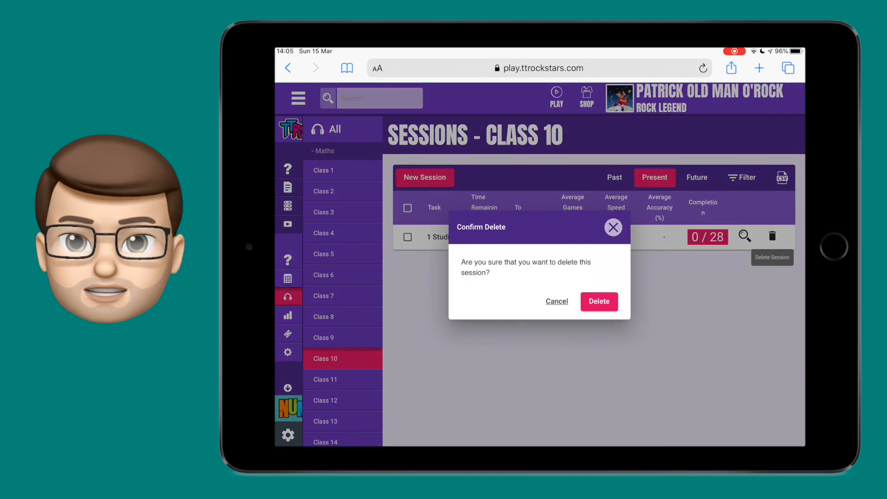
pyautogui.click(599, 302)
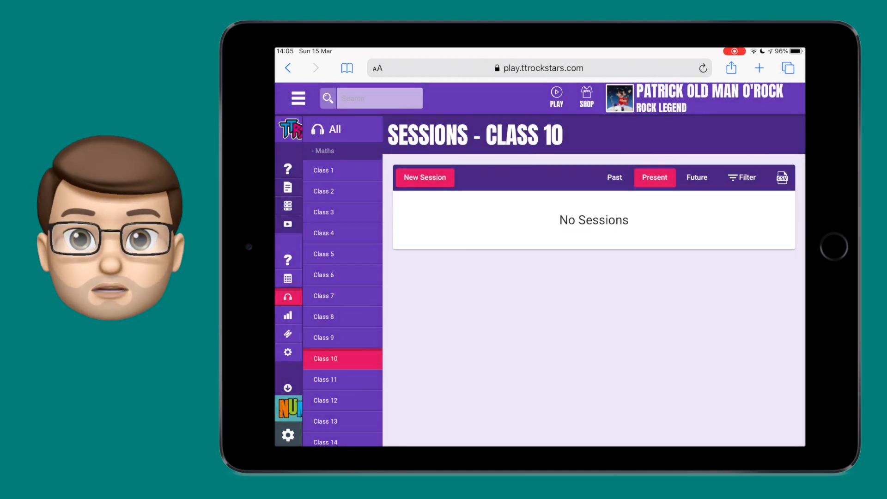
pyautogui.click(697, 177)
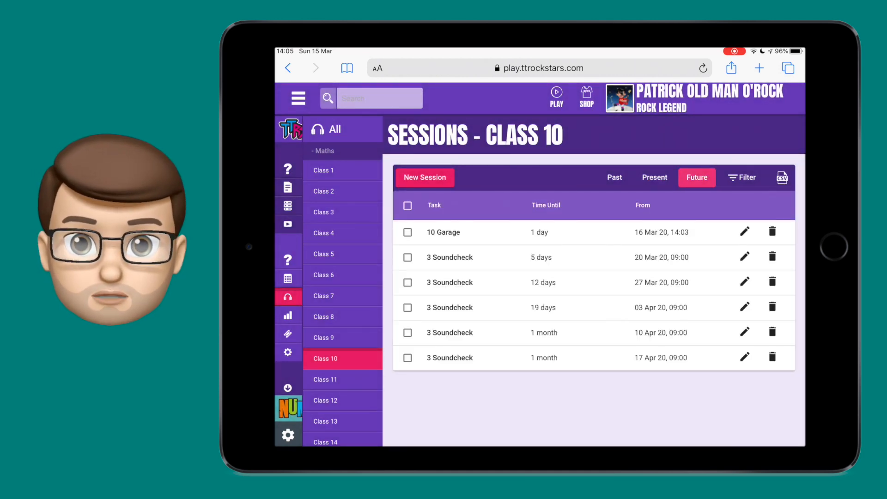